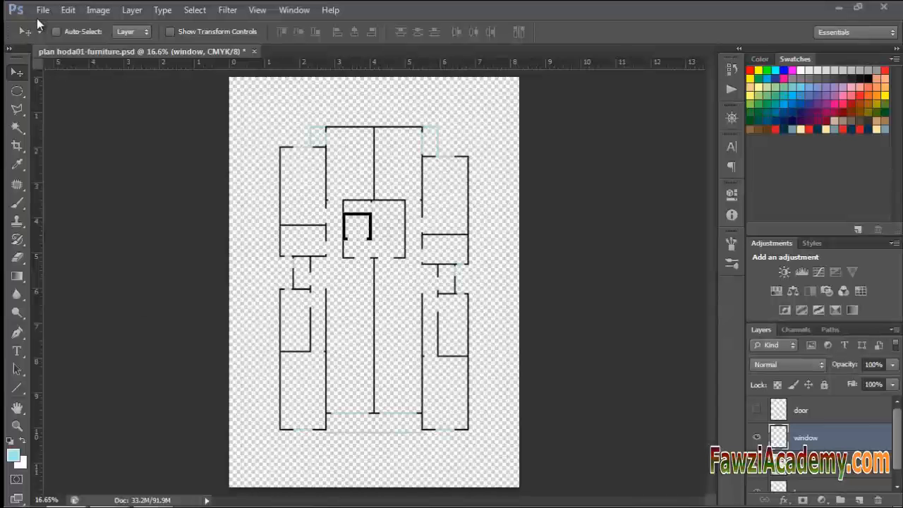
mouse_move(87, 127)
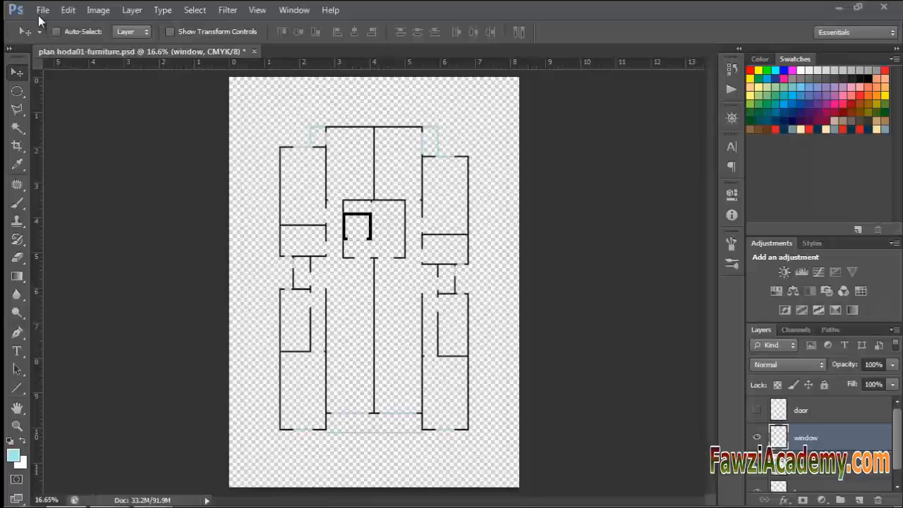
mouse_move(87, 127)
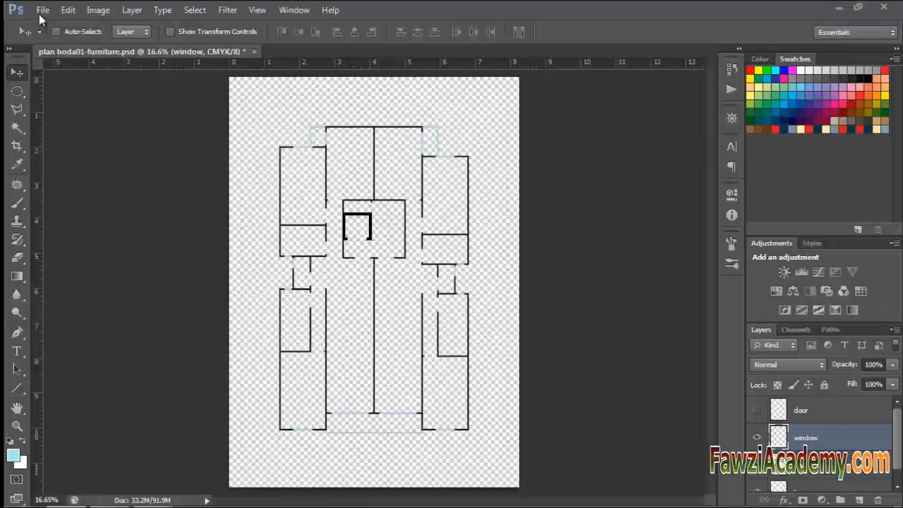
mouse_move(143, 322)
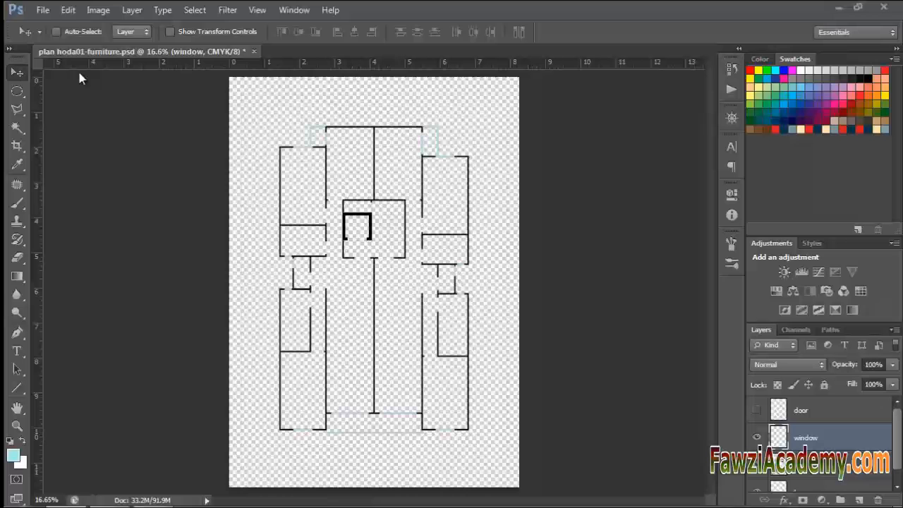
Try opening planhoda.psd via File > Open, hitting the scratch disks full error.
click(43, 9)
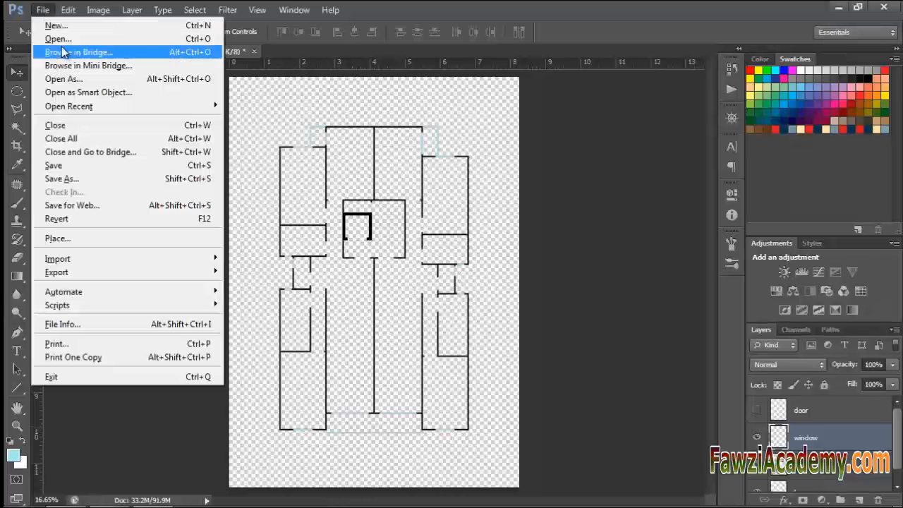
click(79, 50)
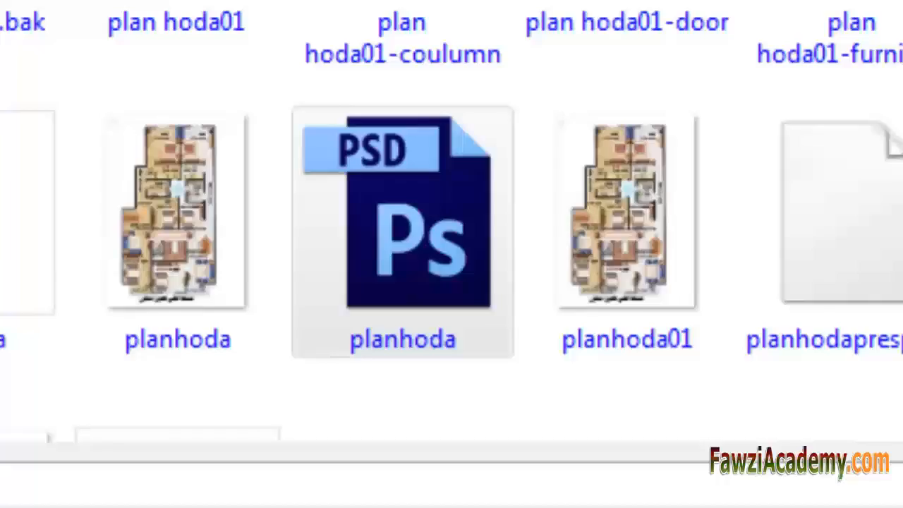
double_click(401, 233)
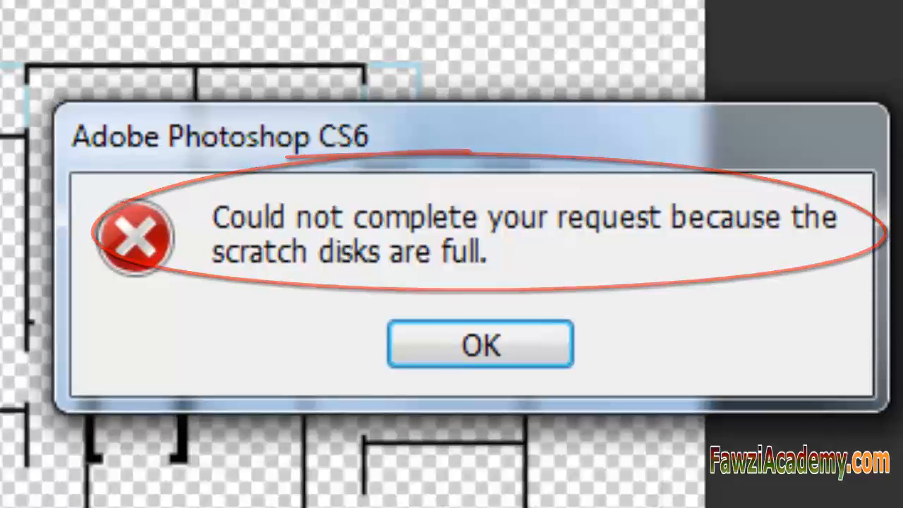
click(480, 344)
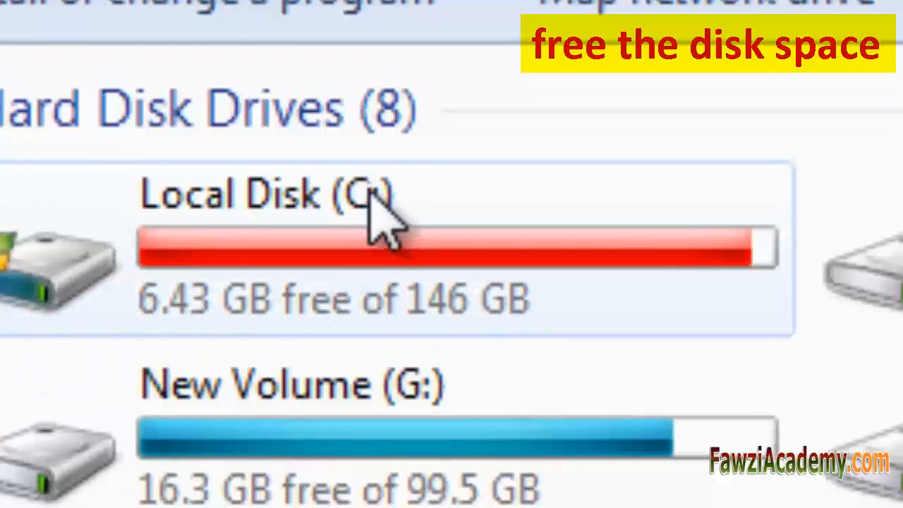
mouse_move(219, 346)
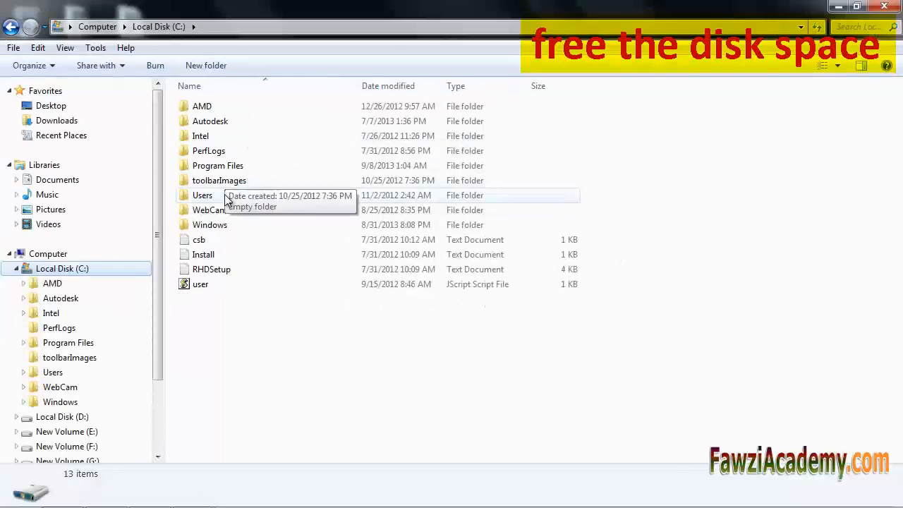
Browse into C:\Users\<user>\Downloads to find files to delete.
double_click(203, 195)
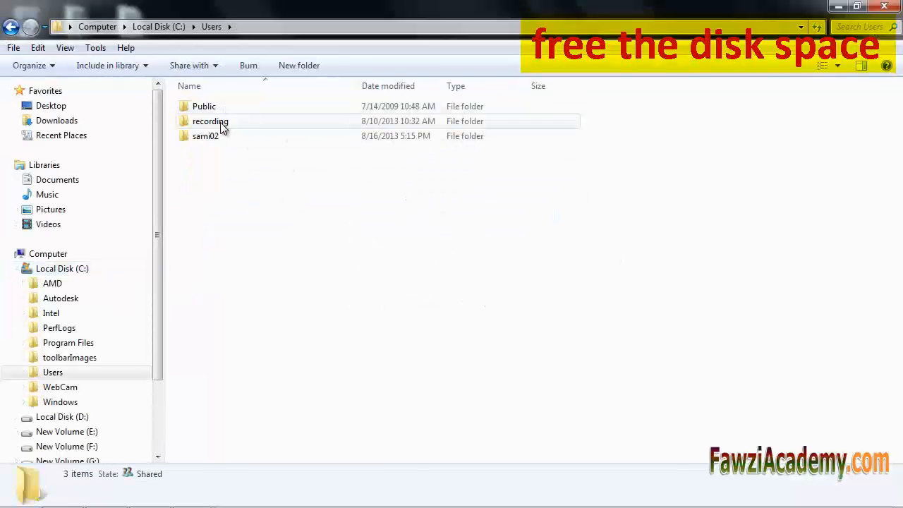
double_click(211, 121)
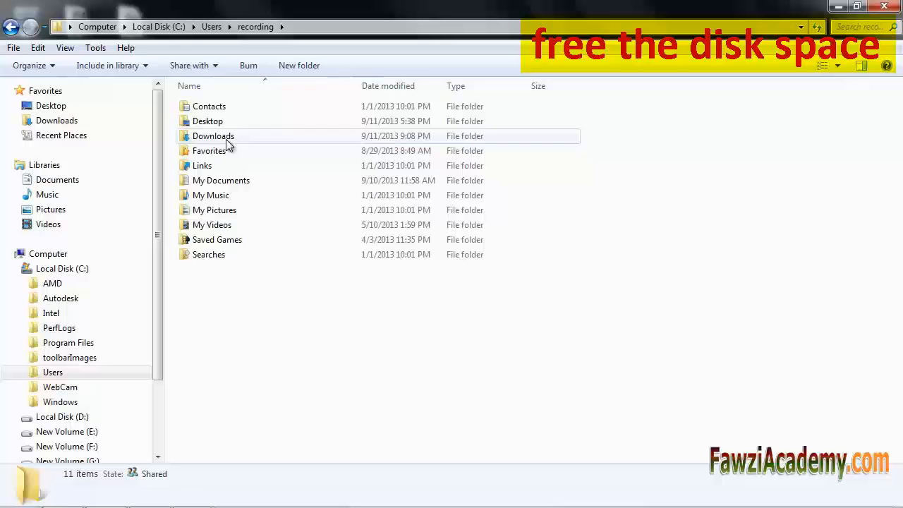
double_click(213, 135)
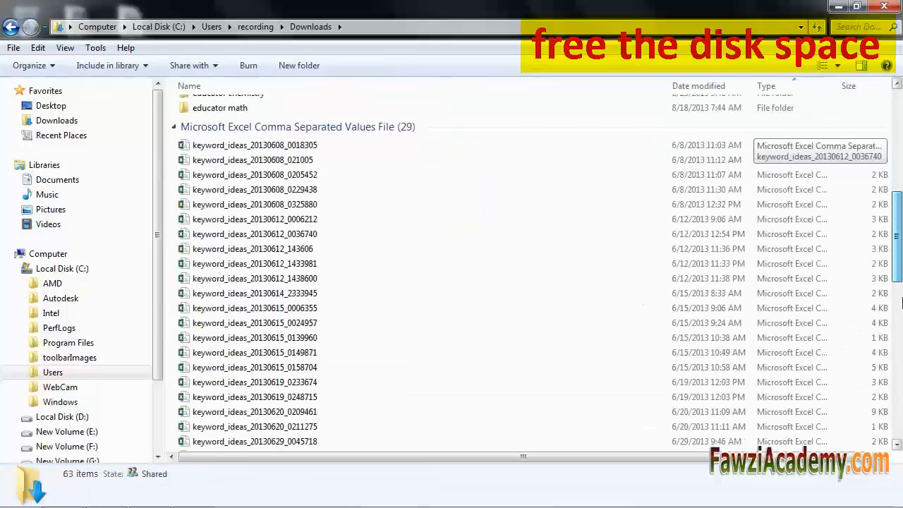
click(98, 25)
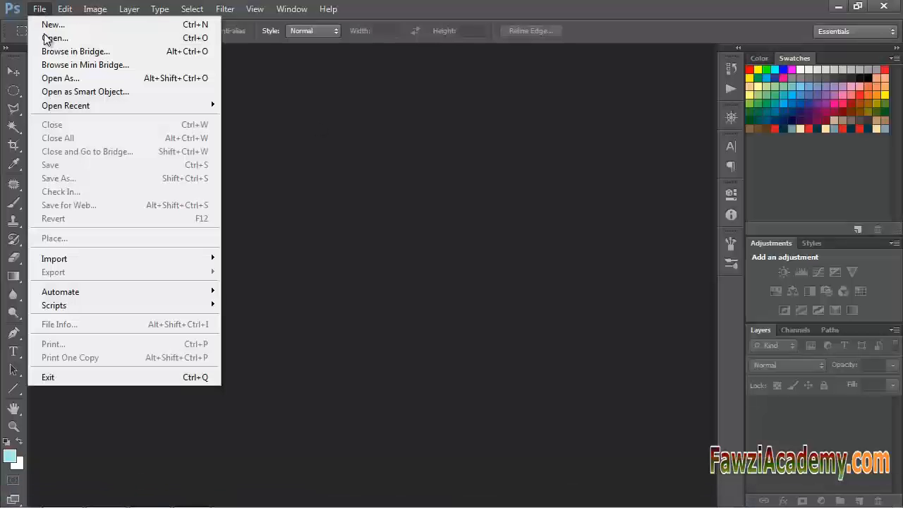
click(53, 38)
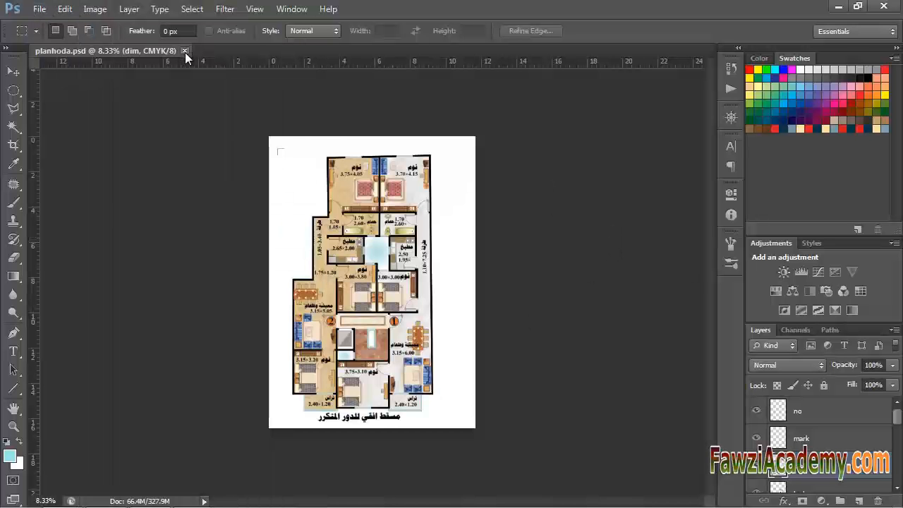
click(65, 8)
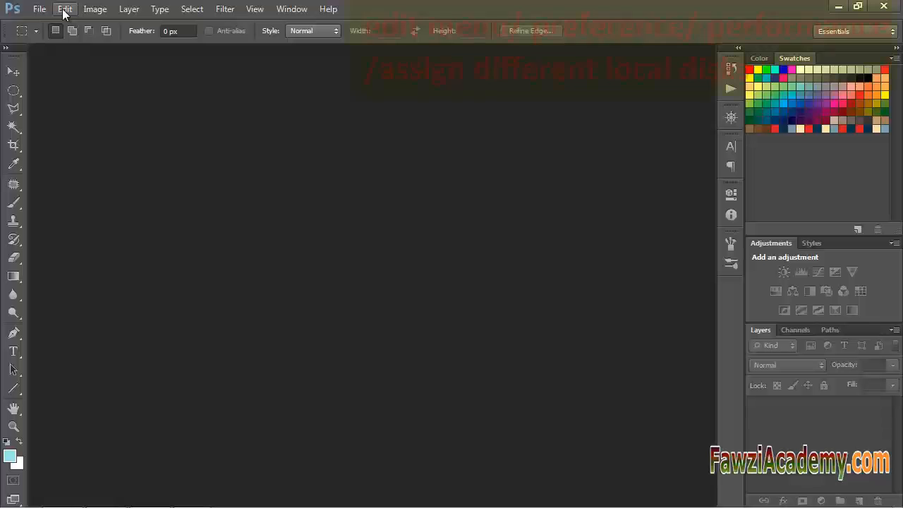
Enable drive D:\ as a scratch disk alongside C:\ in Performance preferences.
click(64, 8)
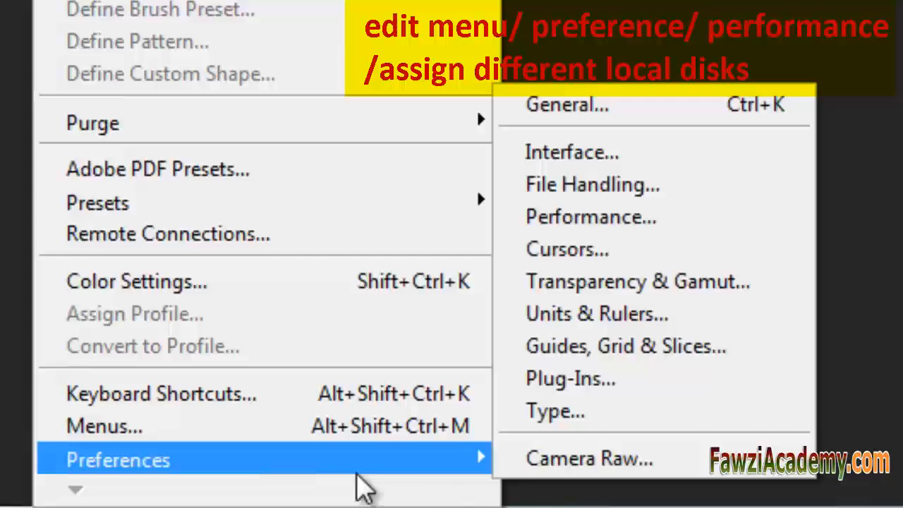
click(590, 217)
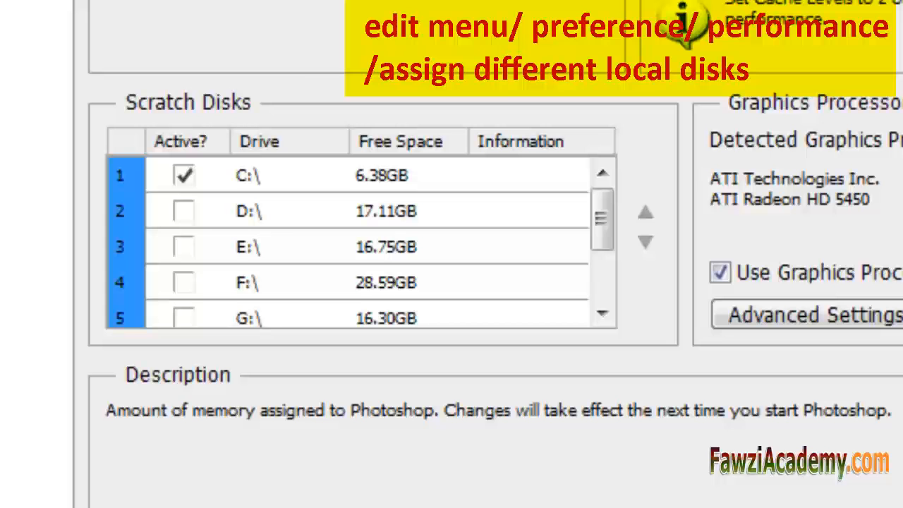
click(183, 211)
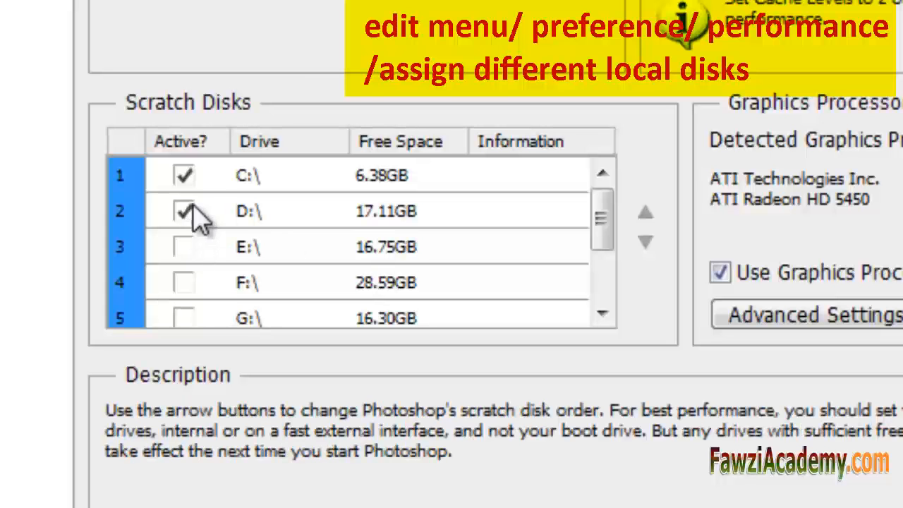